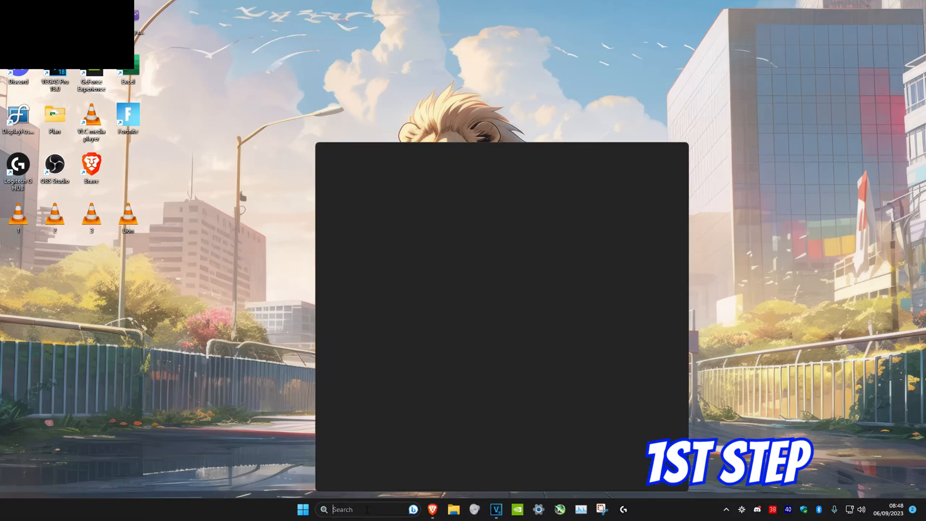
# - Search Windows for 'microsoft teams' to show the Teams app as best match
pyautogui.write('microsoft teams')
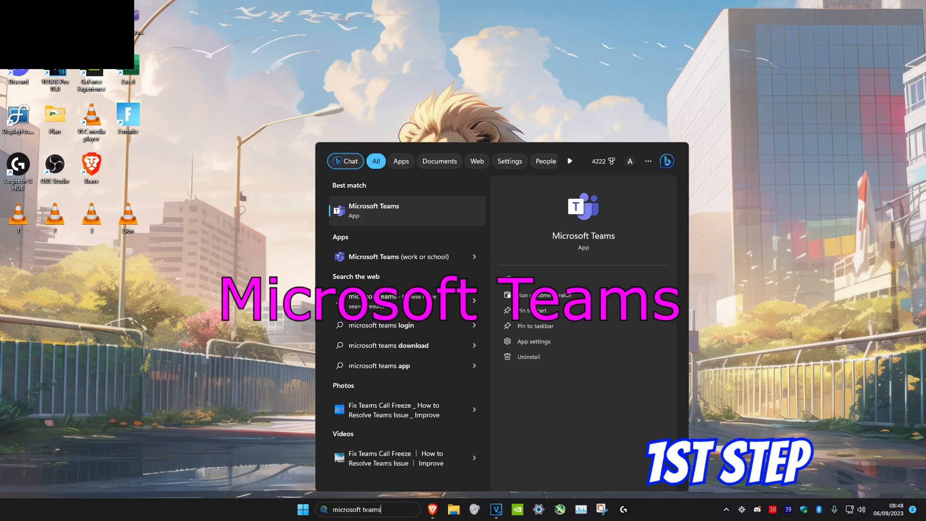
pyautogui.moveTo(544, 341)
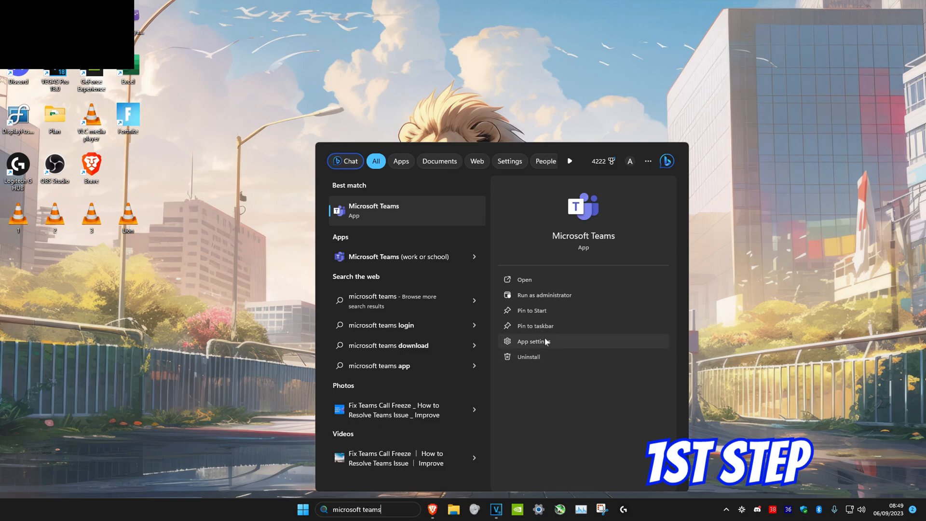
# - Repair Microsoft Teams from its App settings page, then reopen Teams and expand its options menu
pyautogui.click(531, 342)
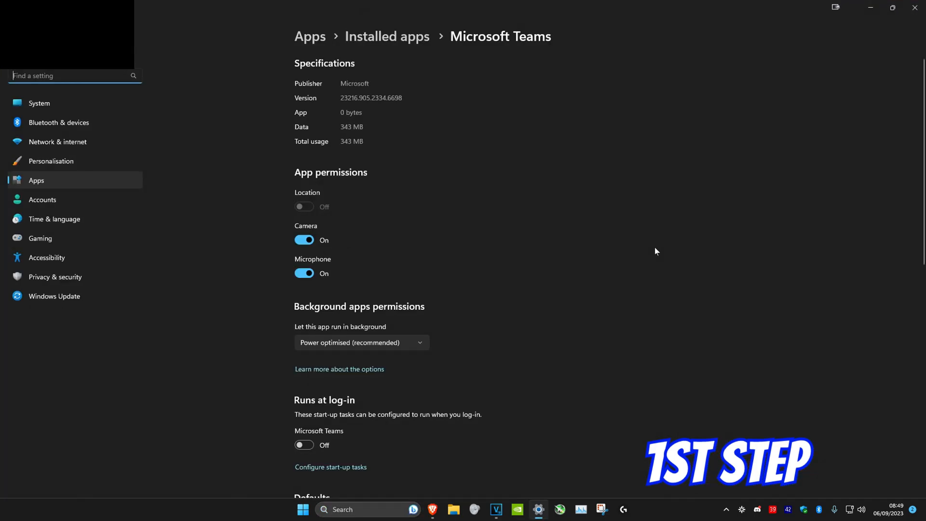
pyautogui.scroll(-3)
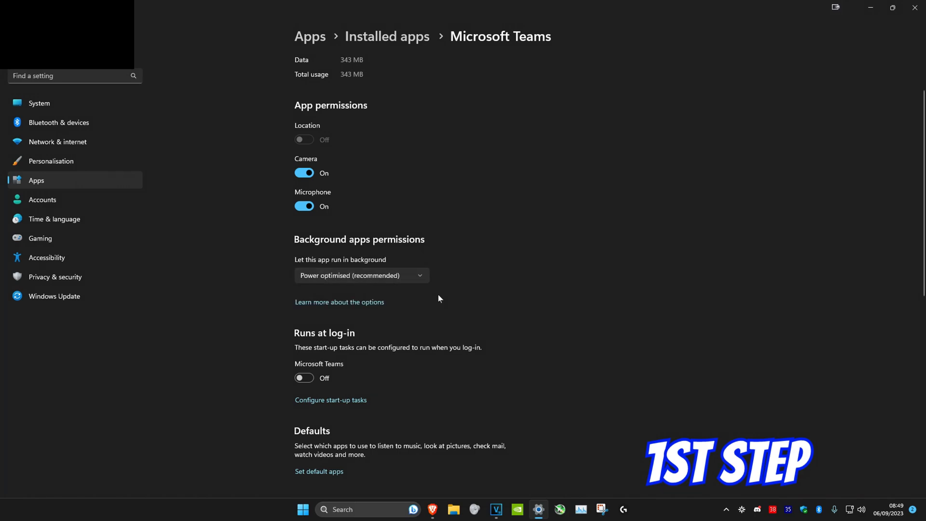
pyautogui.scroll(-3)
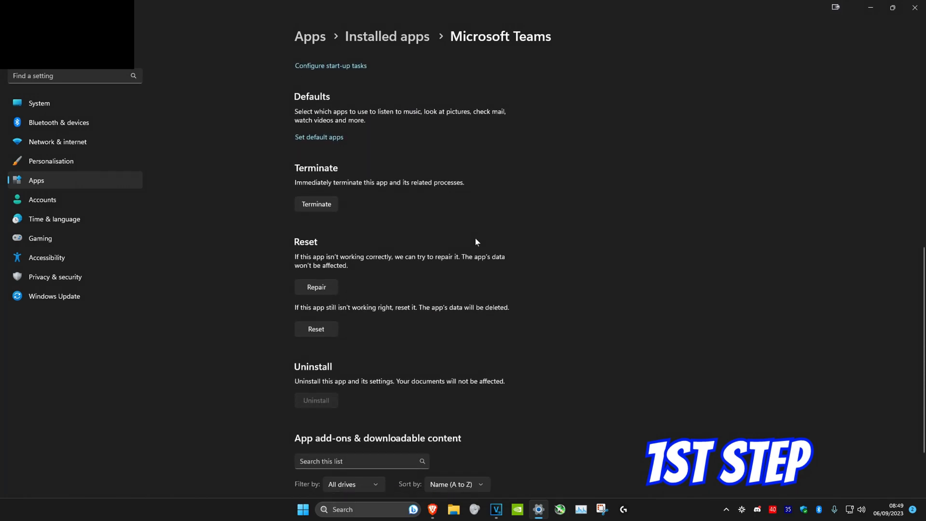
pyautogui.moveTo(316, 287)
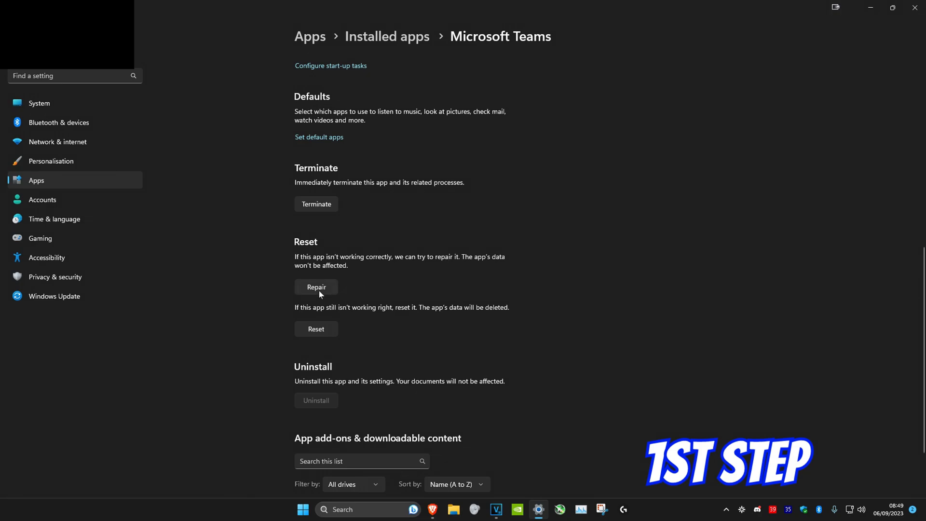
pyautogui.moveTo(444, 348)
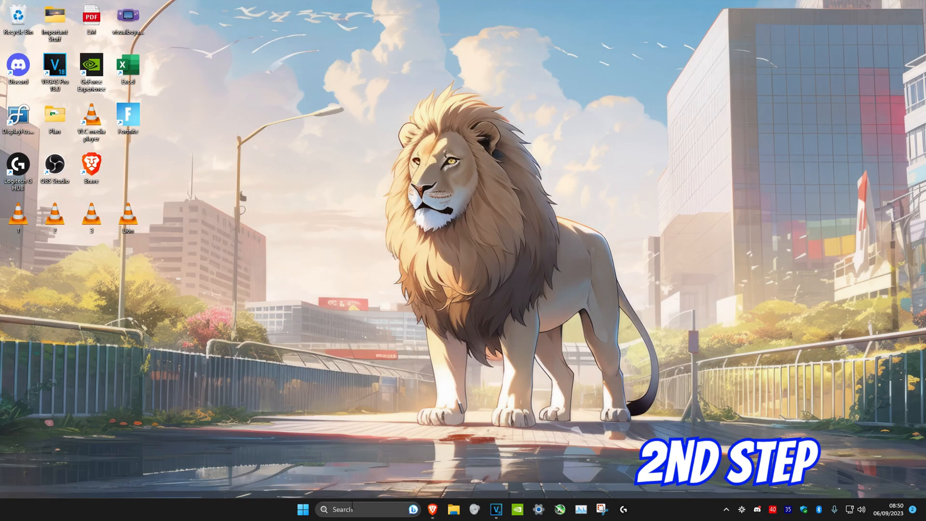
pyautogui.write('microsoft Teams')
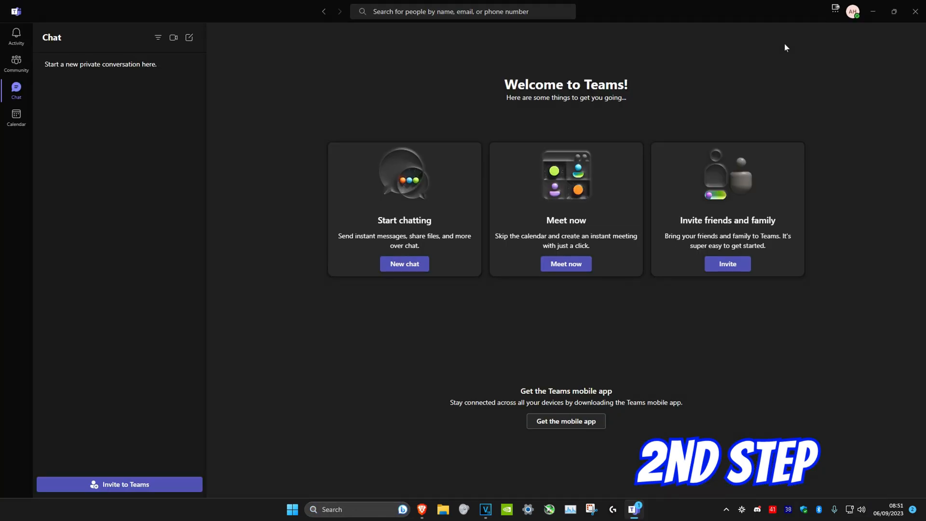
pyautogui.click(834, 11)
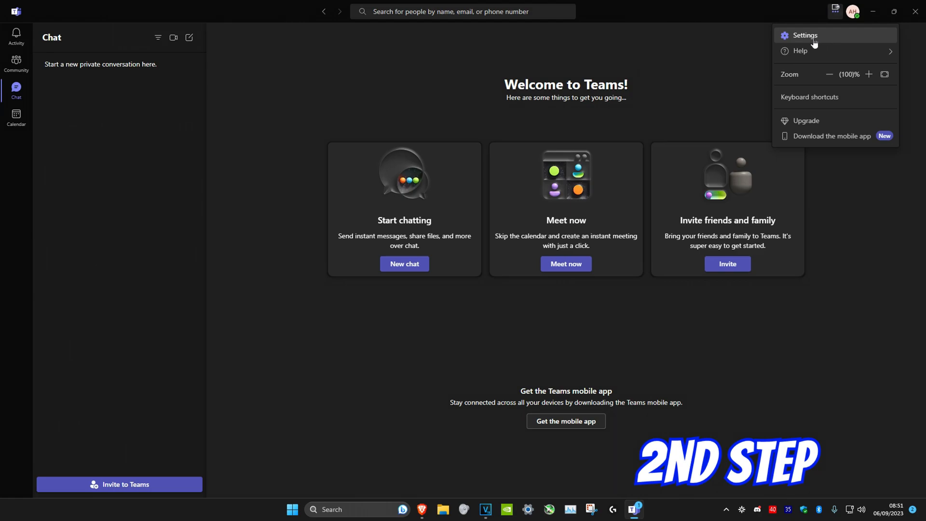
# - Open the Teams settings on the Appearance and accessibility page
pyautogui.click(805, 36)
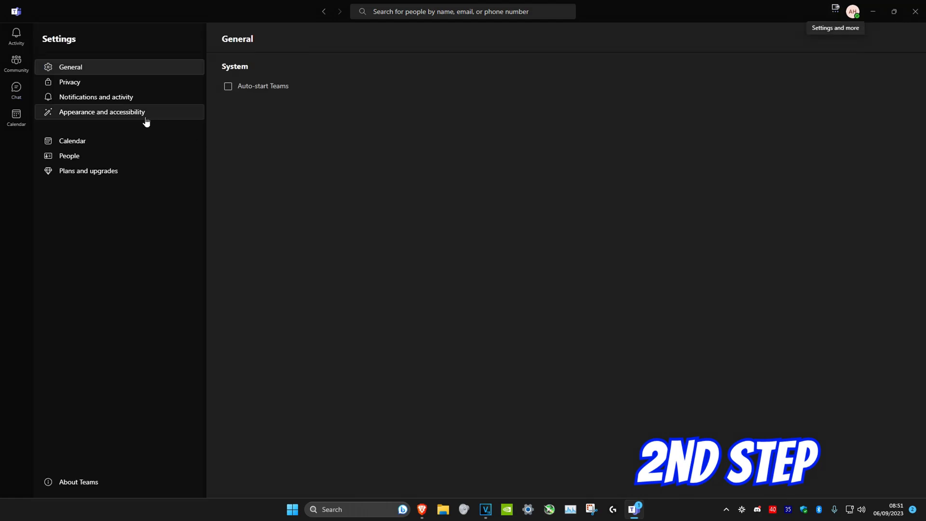
pyautogui.click(101, 112)
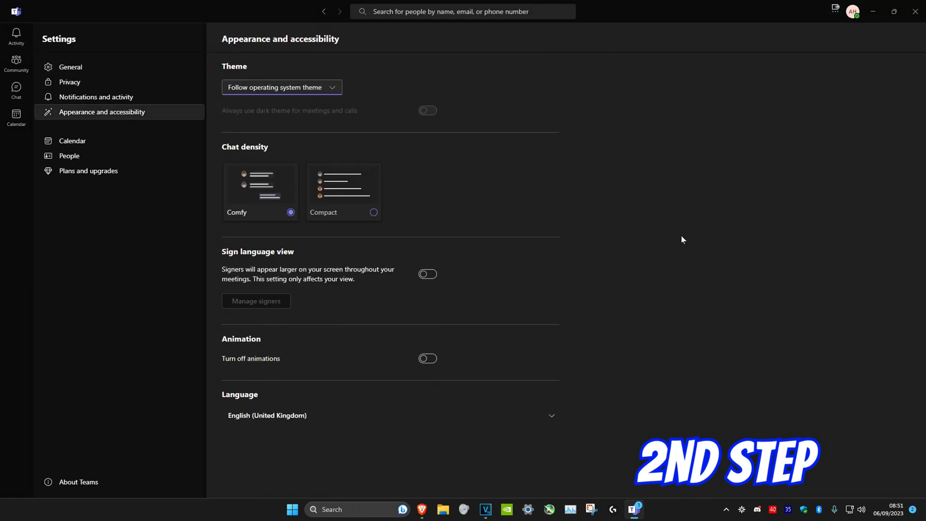
pyautogui.moveTo(427, 358)
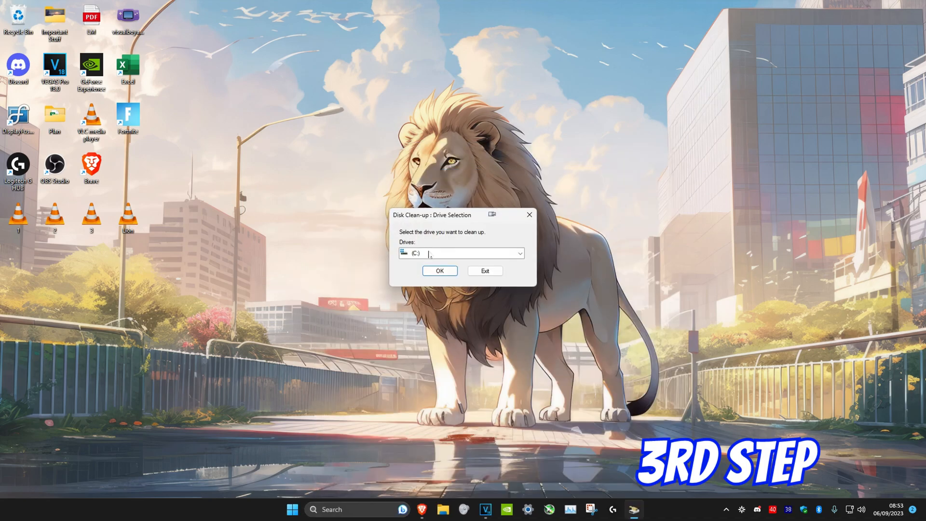
# - Scan drive C: in Disk Clean-up and review the files marked for deletion
pyautogui.click(439, 271)
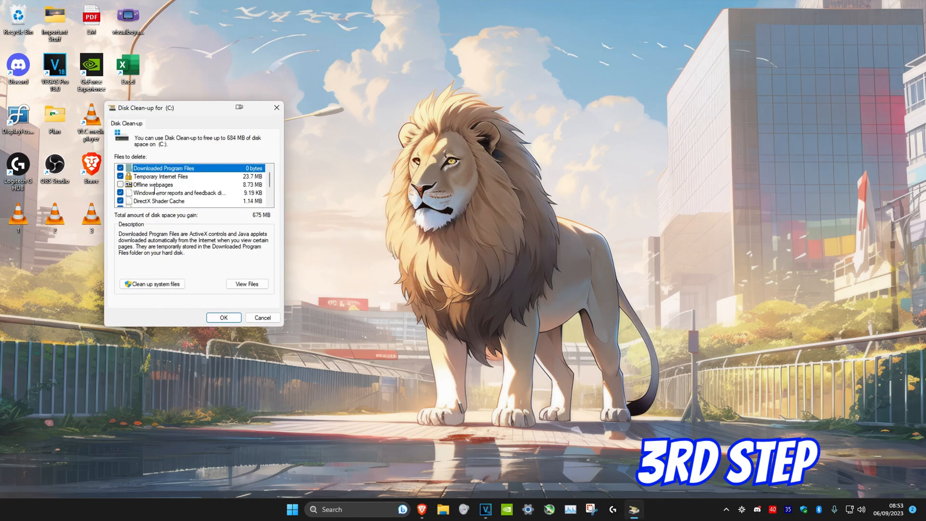
pyautogui.scroll(-3)
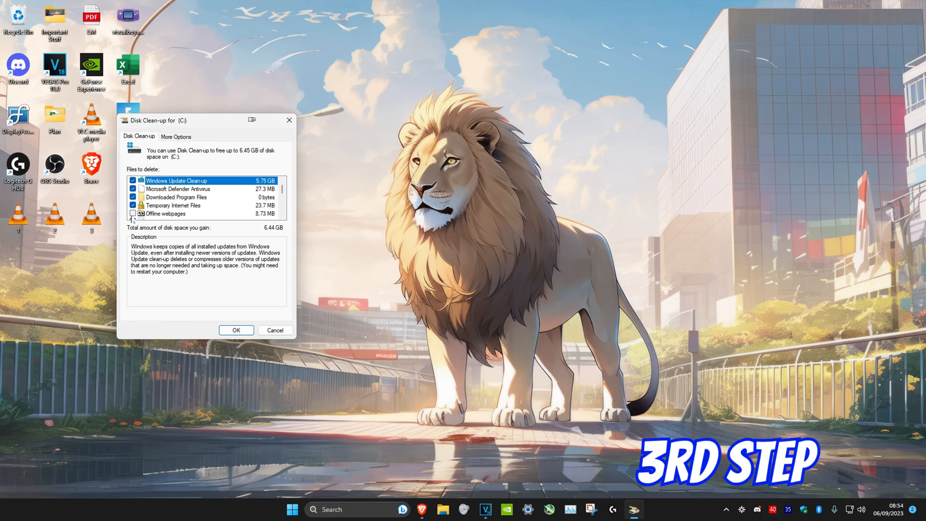
# - Confirm permanent deletion of the marked drive C: files
pyautogui.click(236, 329)
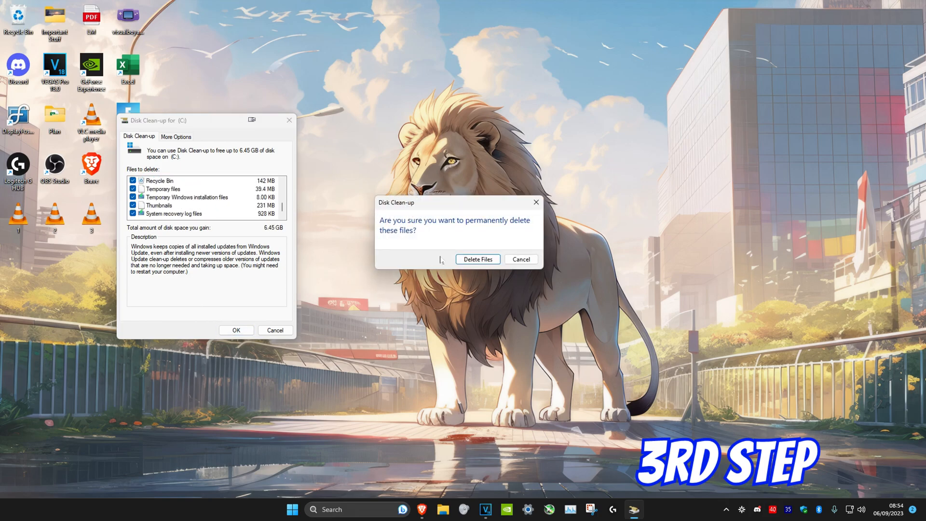
pyautogui.click(477, 259)
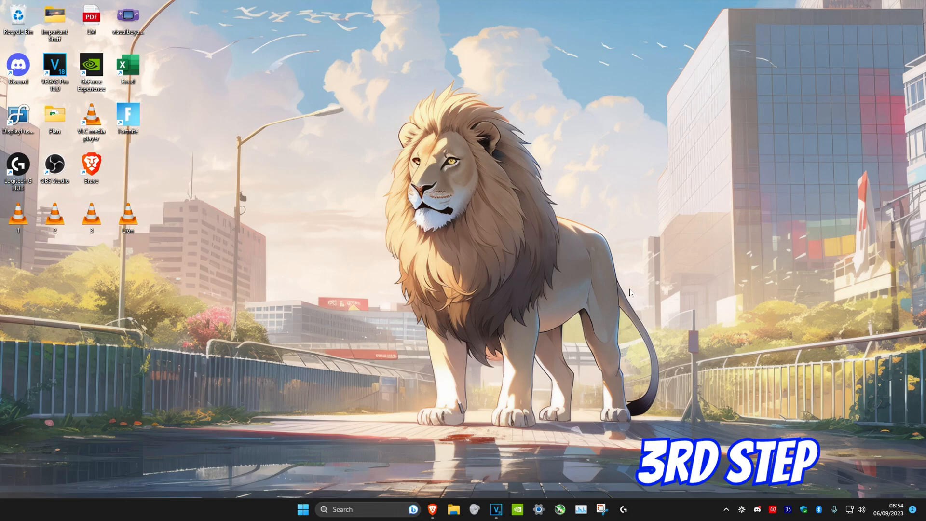